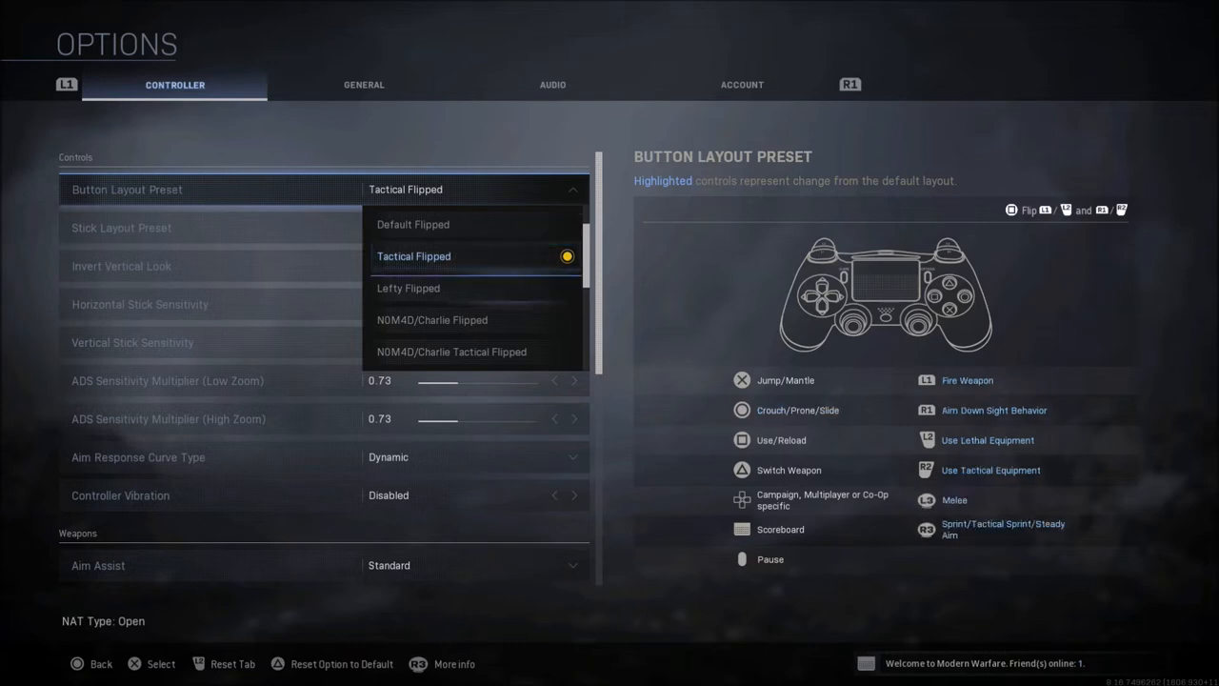
Step: Set the controller button layout preset to Tactical Flipped
scroll(down, 3)
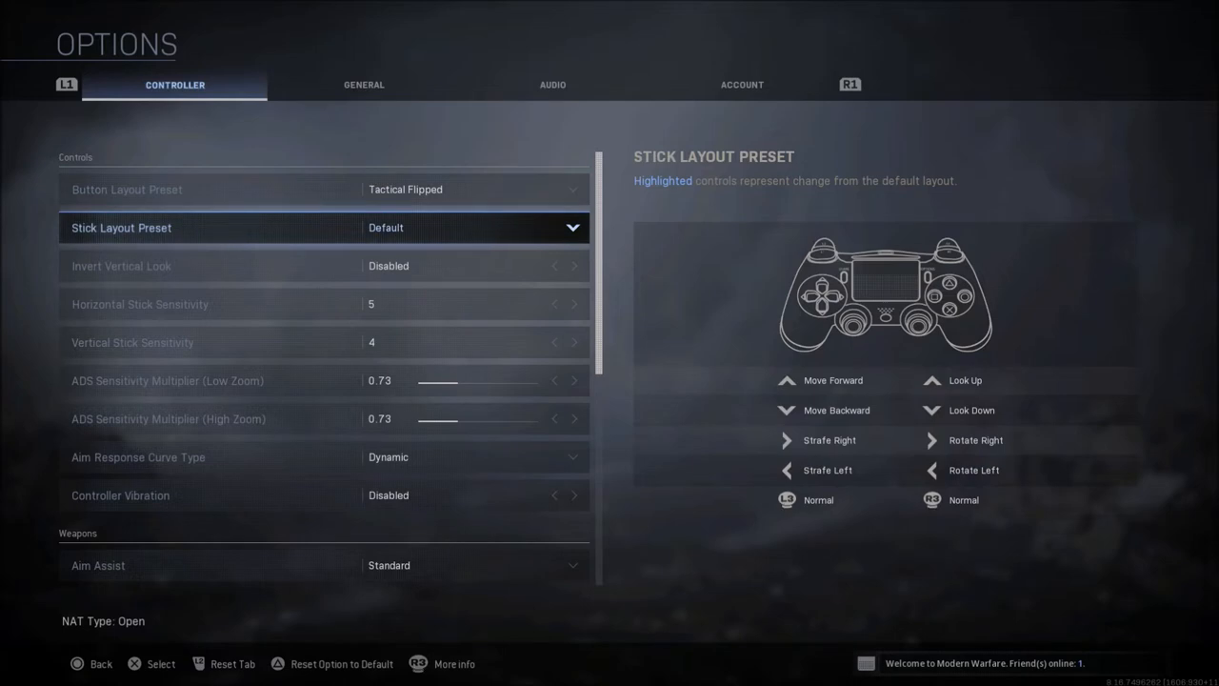
key(down)
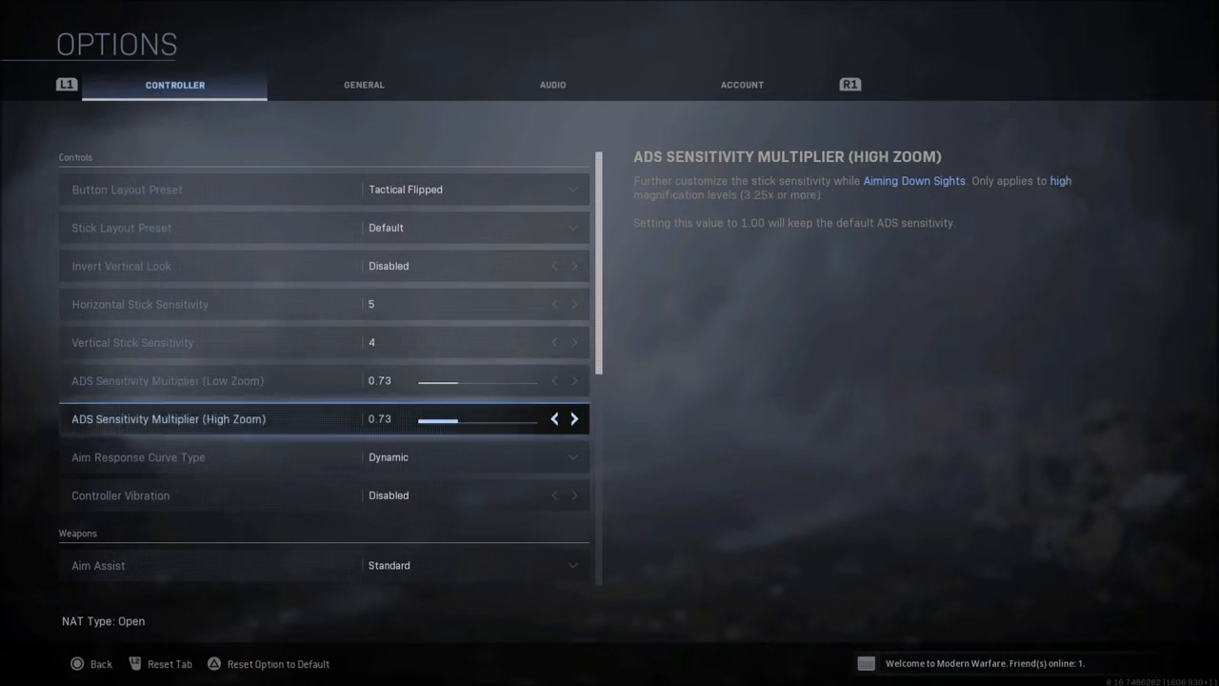
key(up)
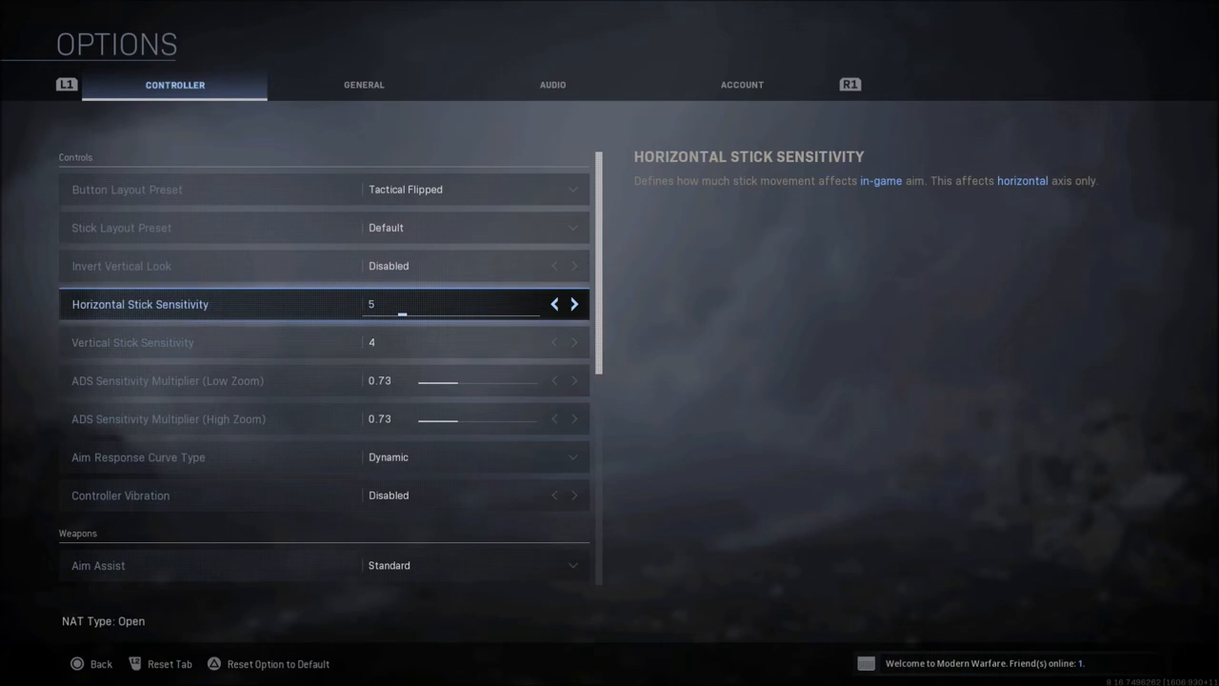
click(573, 304)
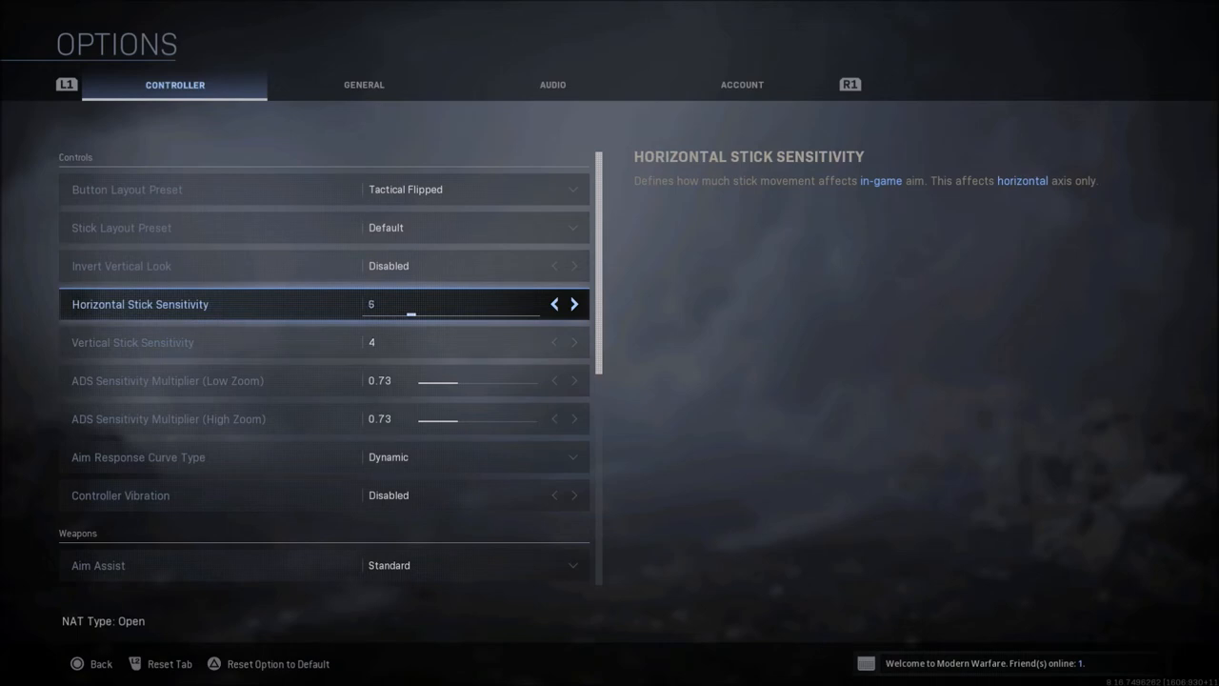
key(down)
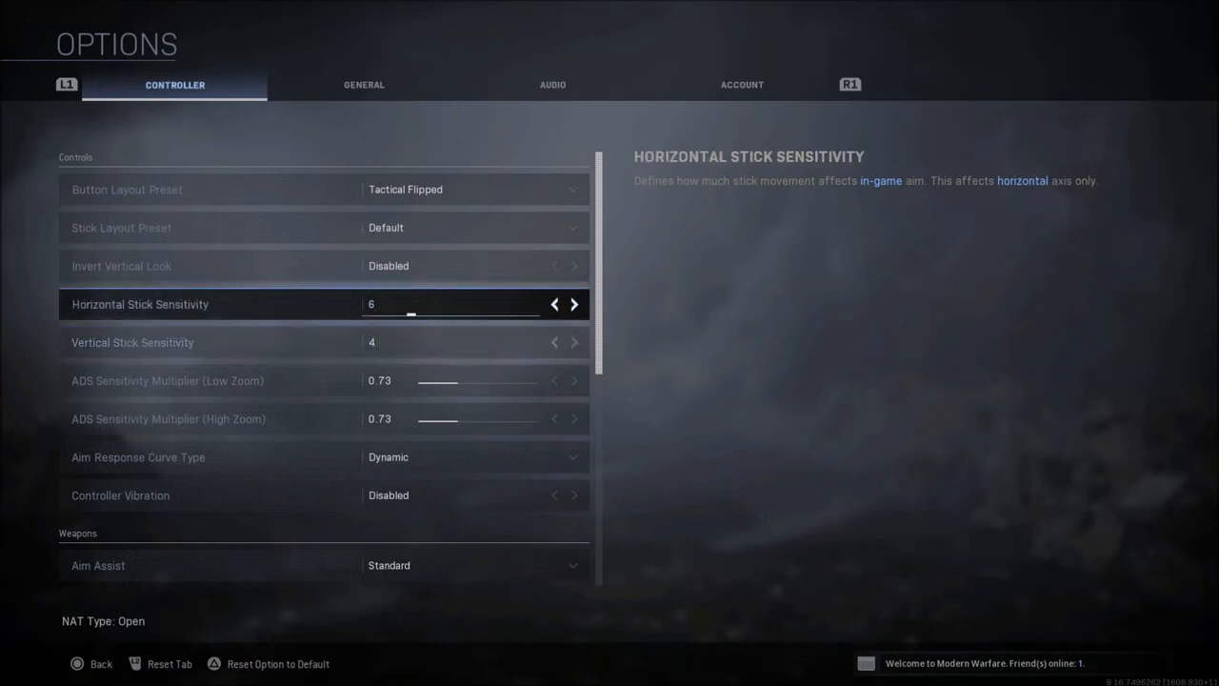
click(552, 304)
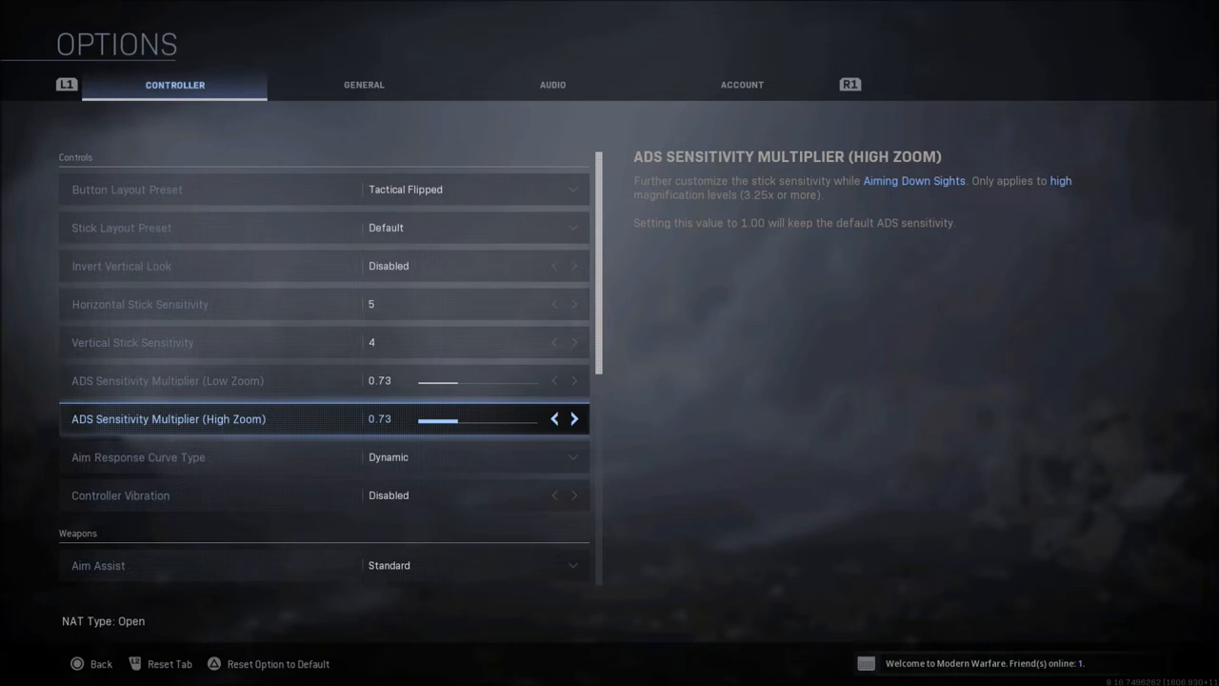
key(Up)
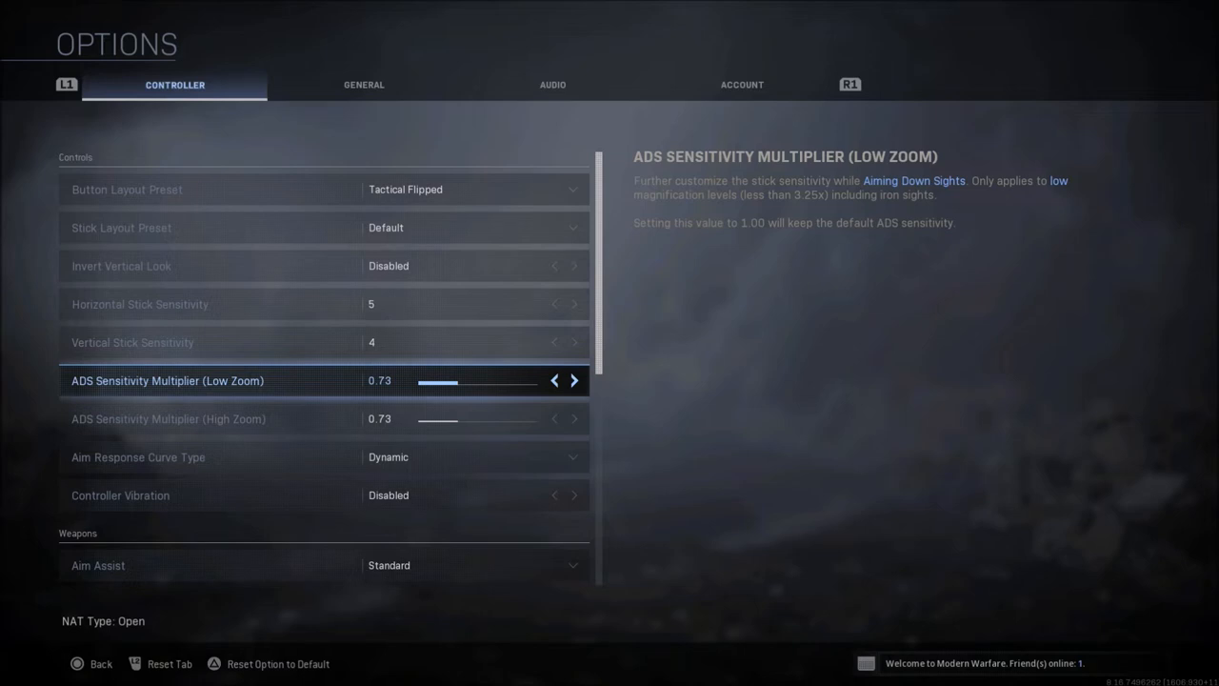
click(573, 381)
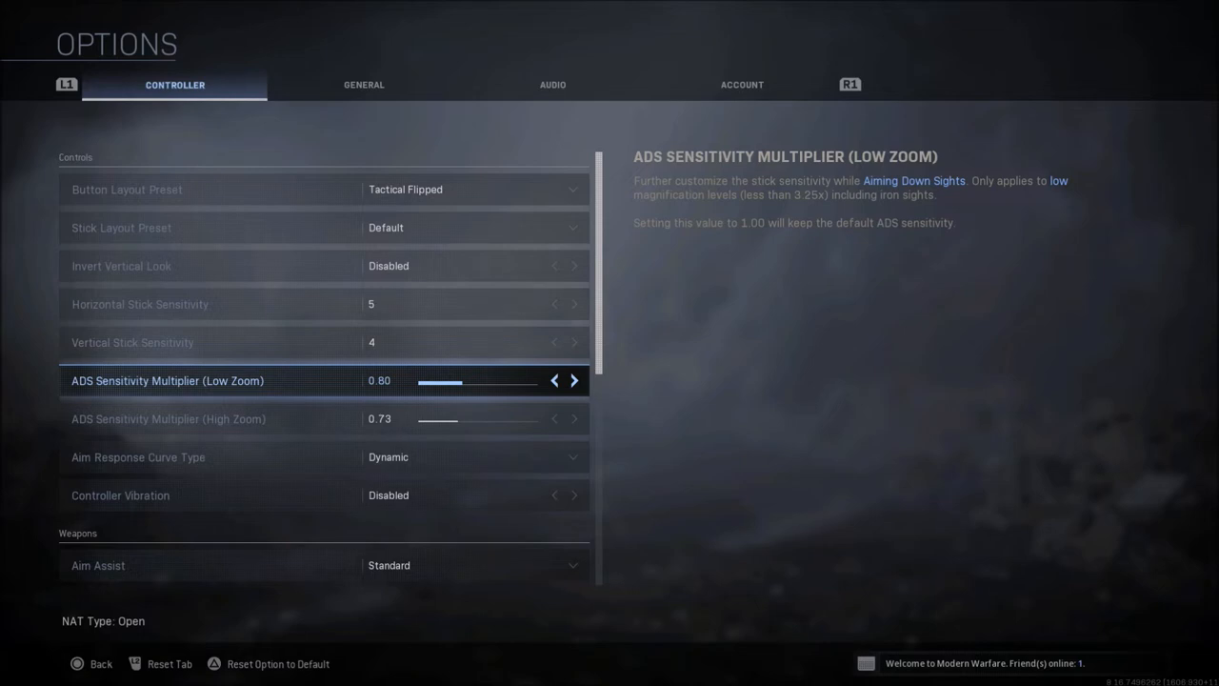
click(555, 381)
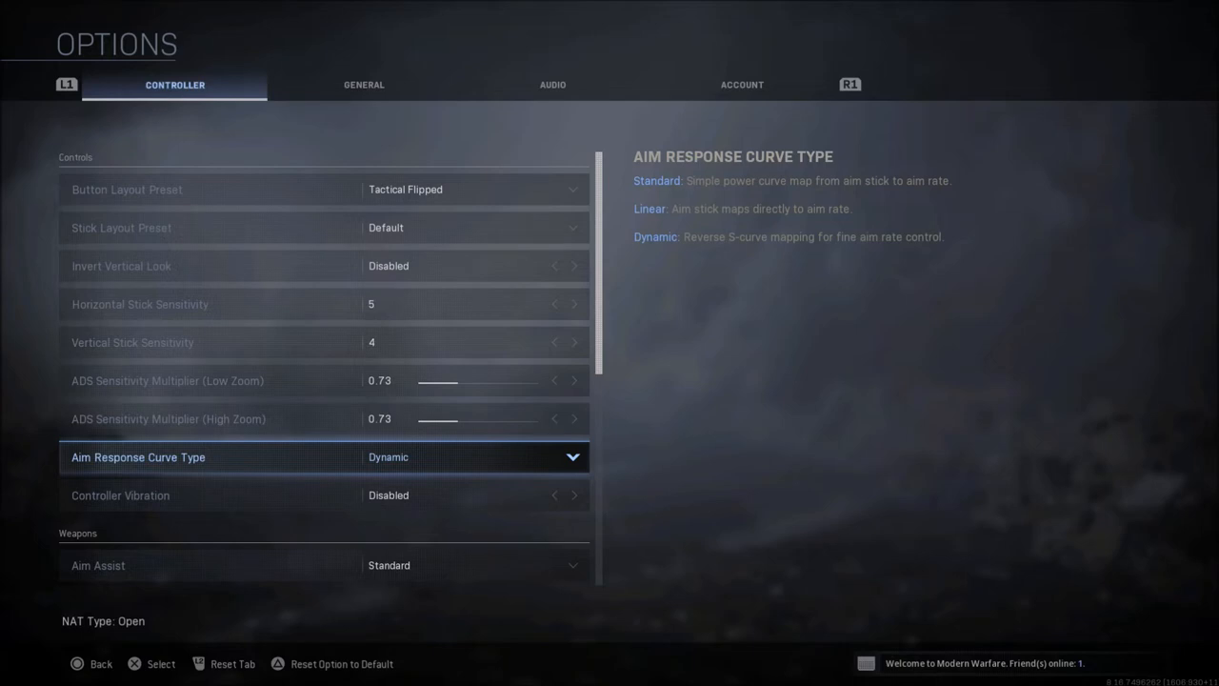
click(472, 457)
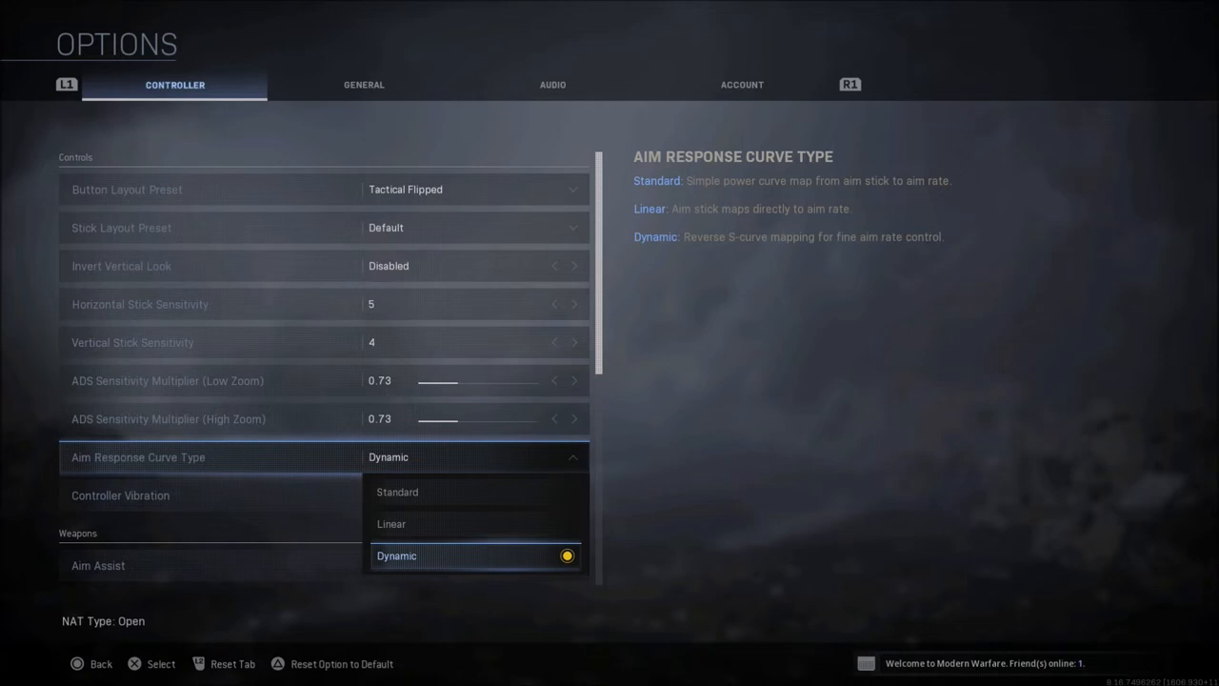
mouse_move(390, 522)
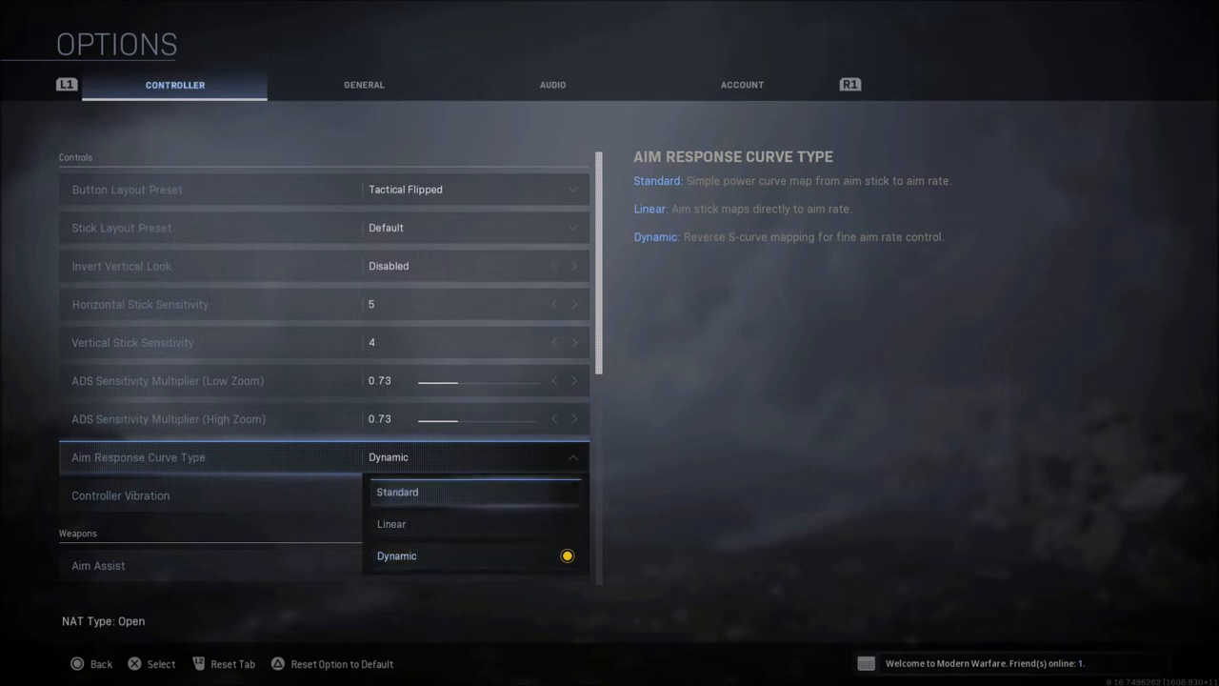
click(397, 557)
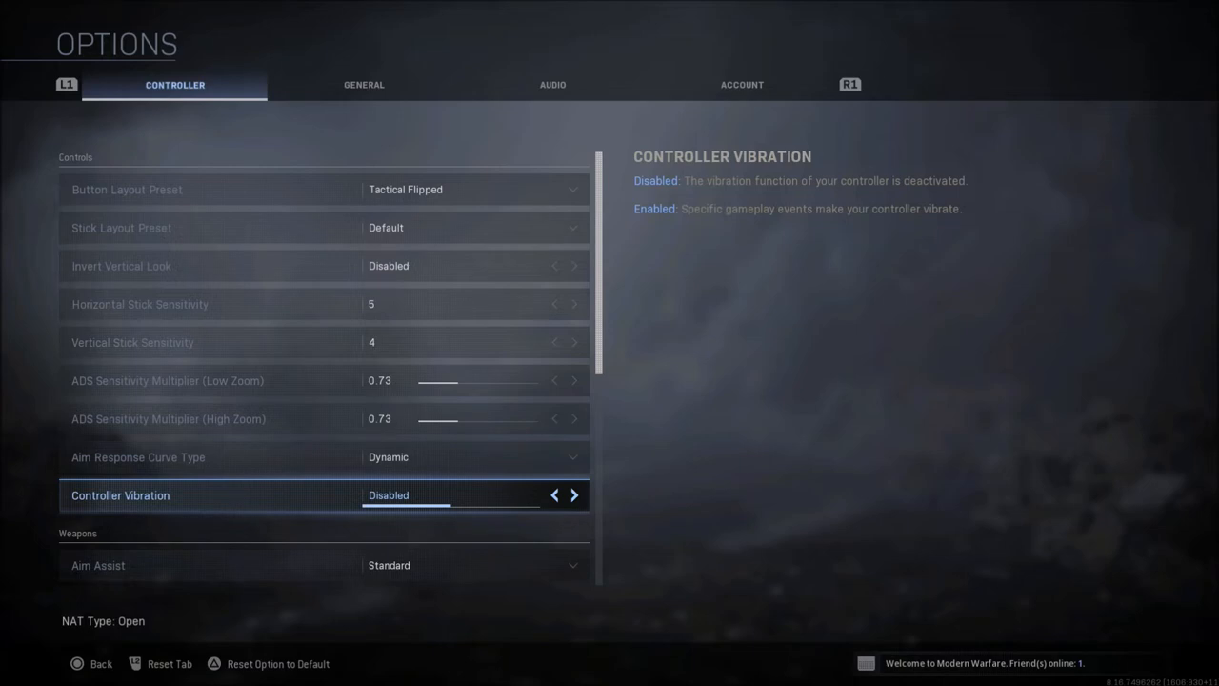
scroll(down, 3)
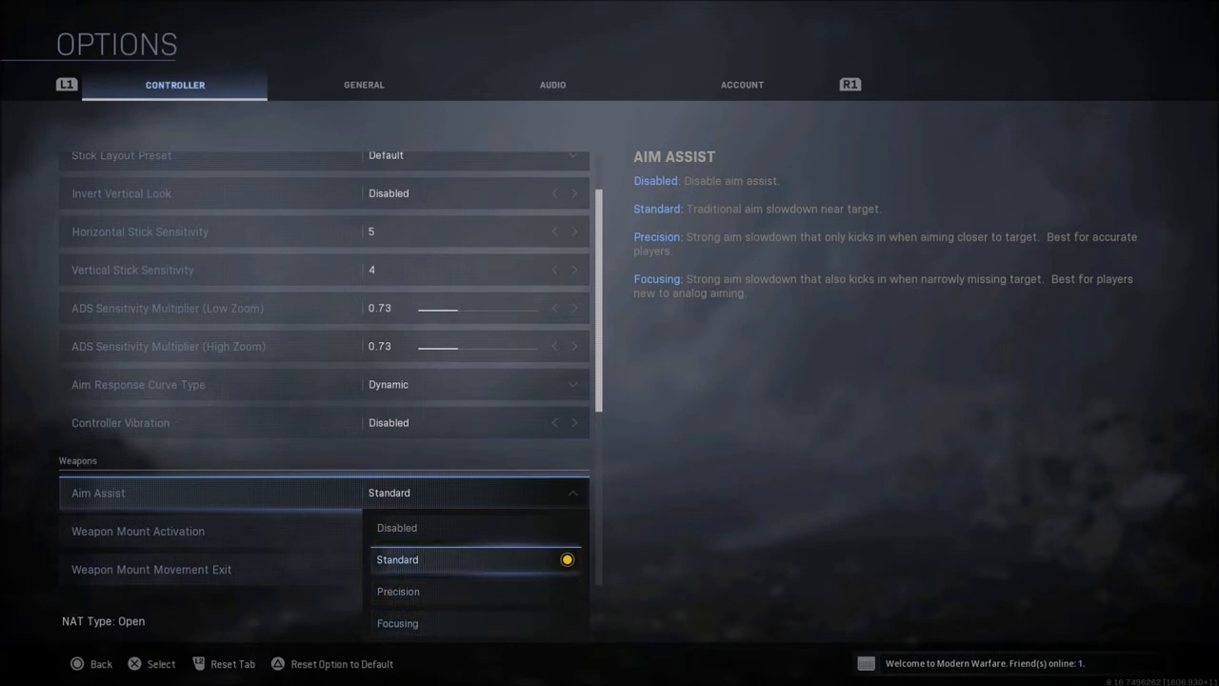
key(down)
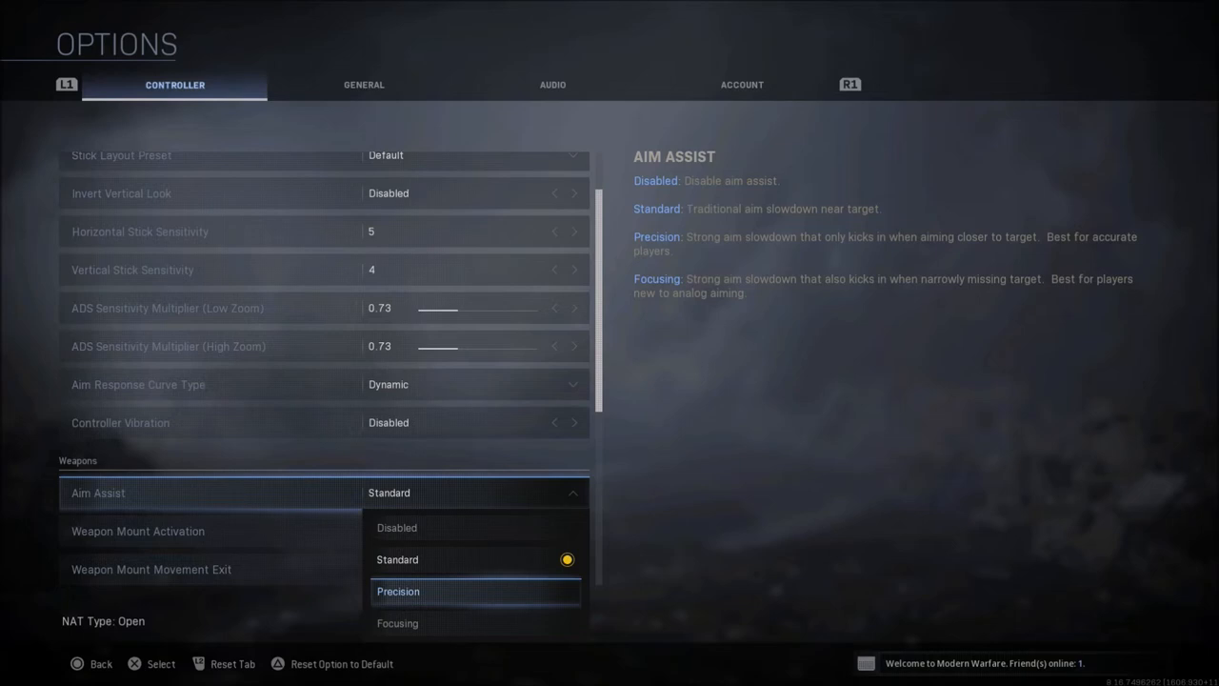
key(Up)
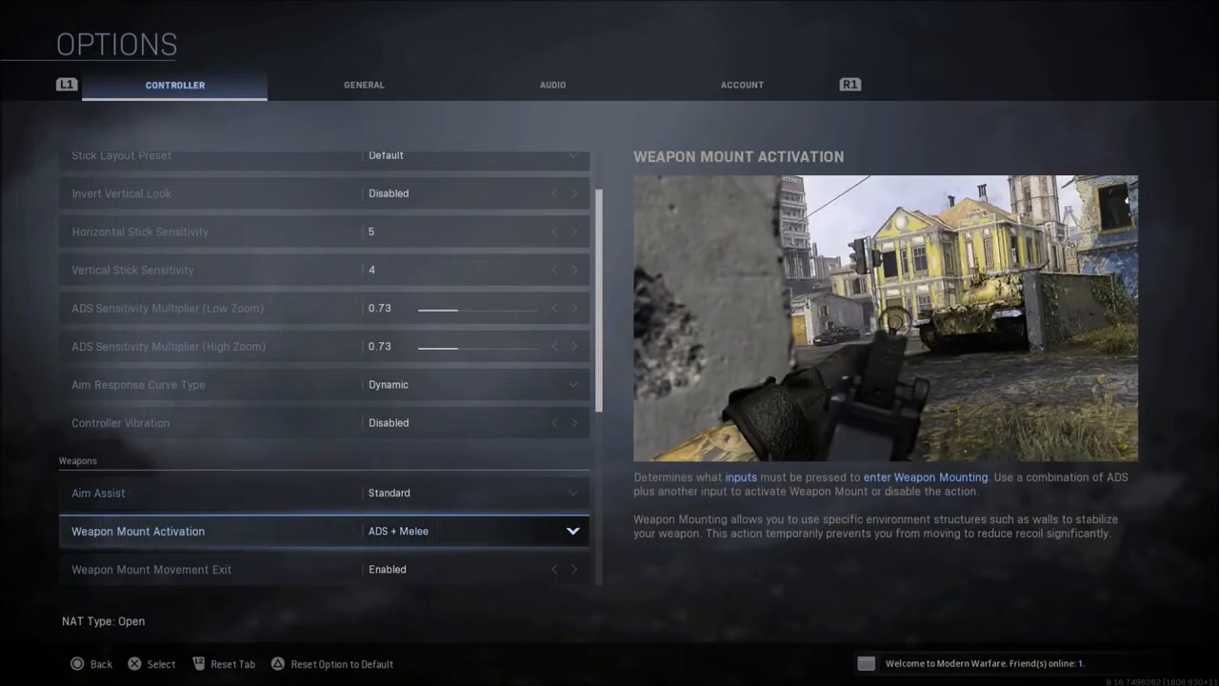
Step: Review weapon mount activation and step use/reload behavior to Contextual Tap
click(472, 530)
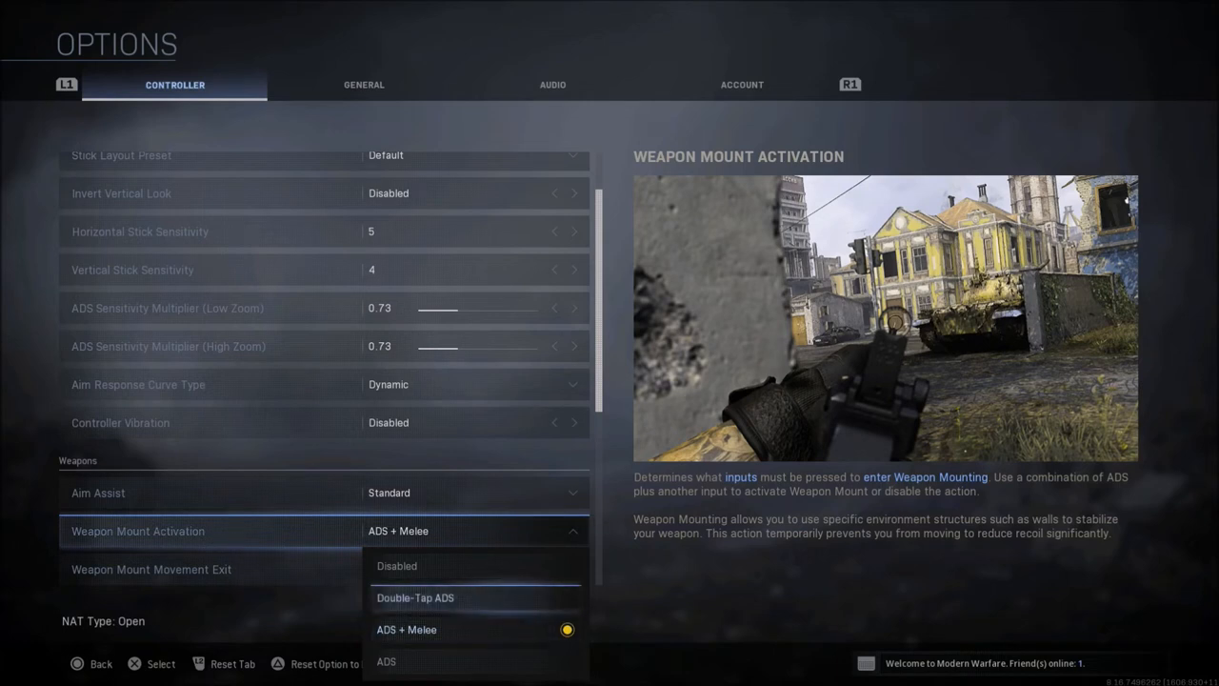
mouse_move(415, 598)
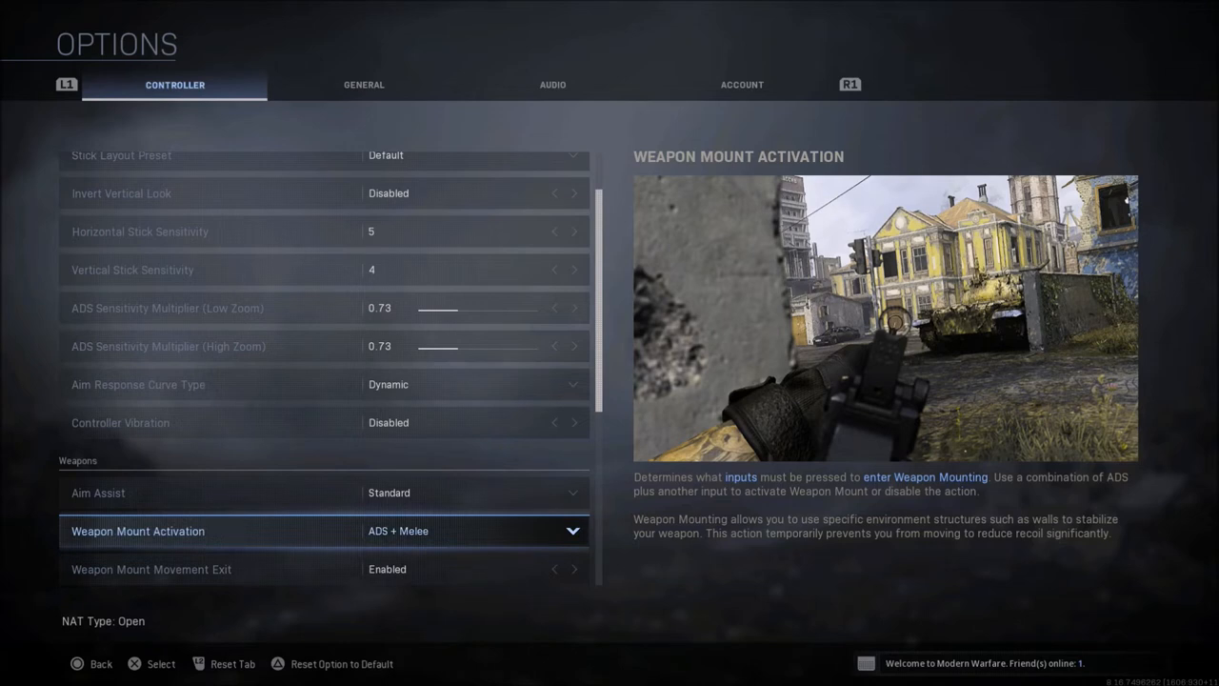
scroll(down, 3)
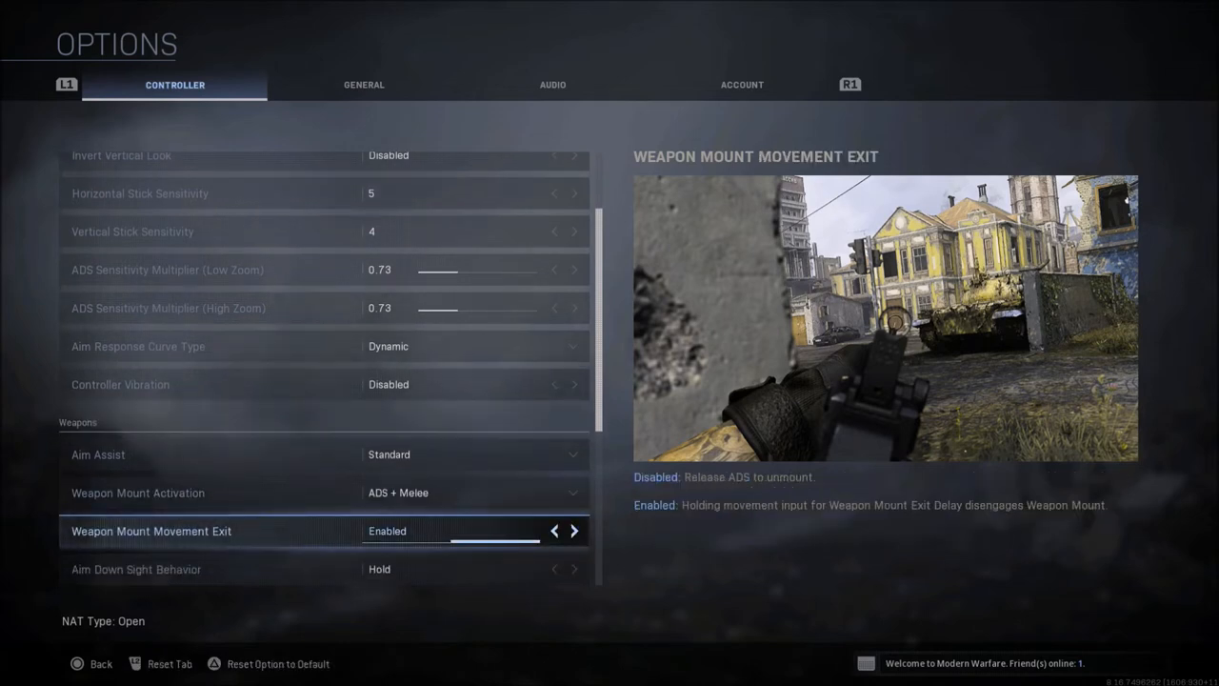
click(553, 529)
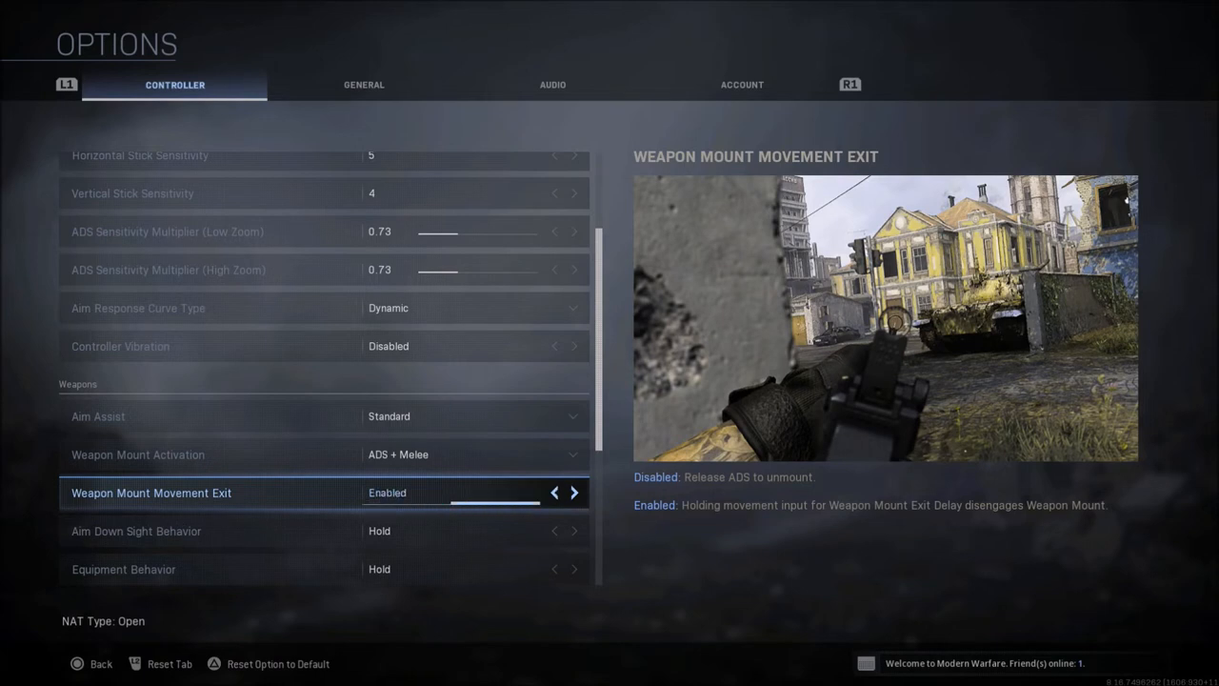
scroll(down, 3)
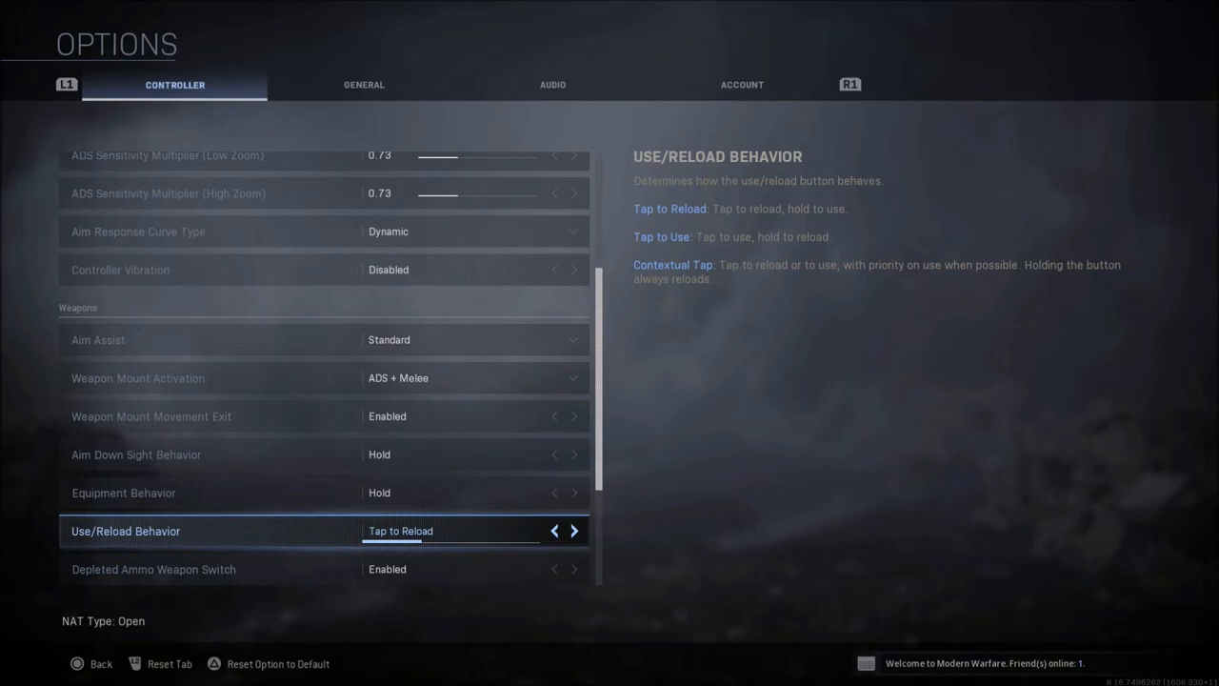
Step: Switch use/reload behavior back to Tap to Reload, leaving slide behavior on Hold
click(573, 530)
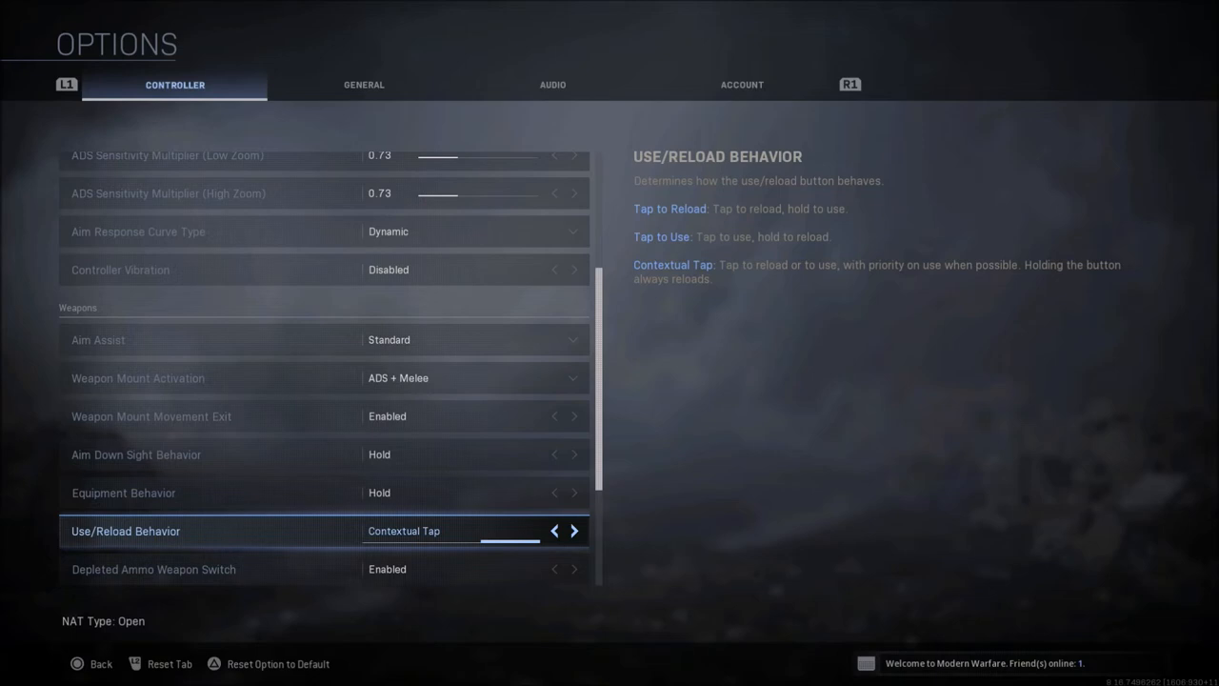
click(554, 529)
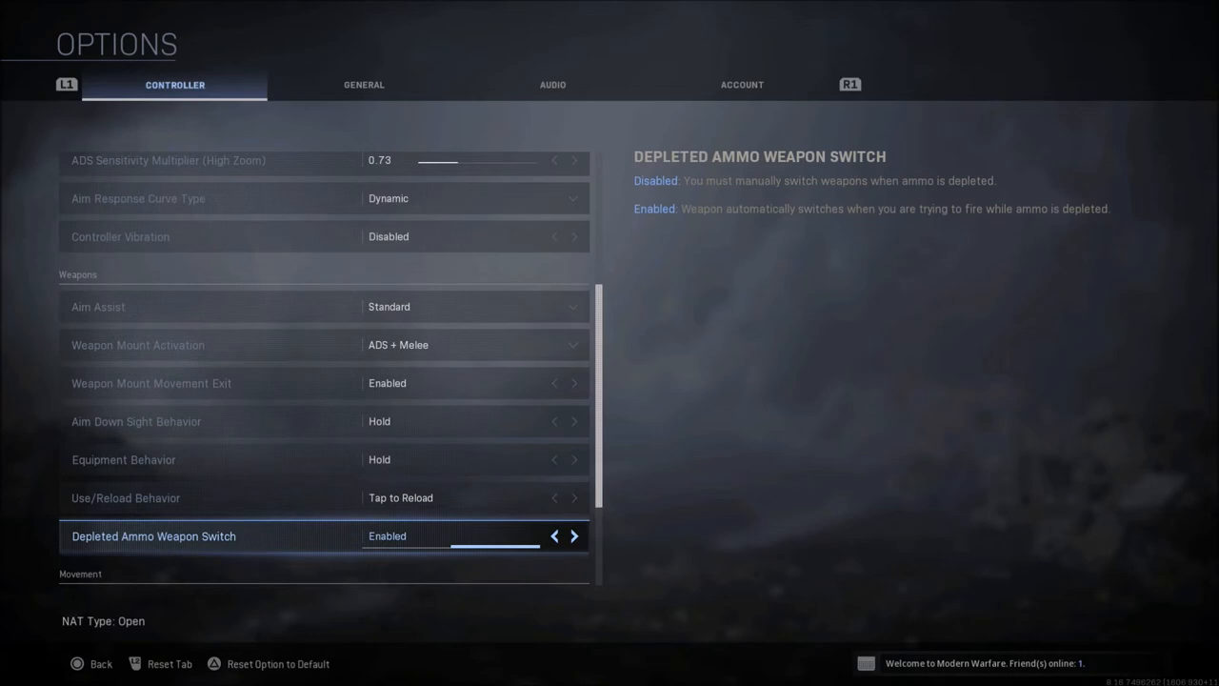
scroll(down, 3)
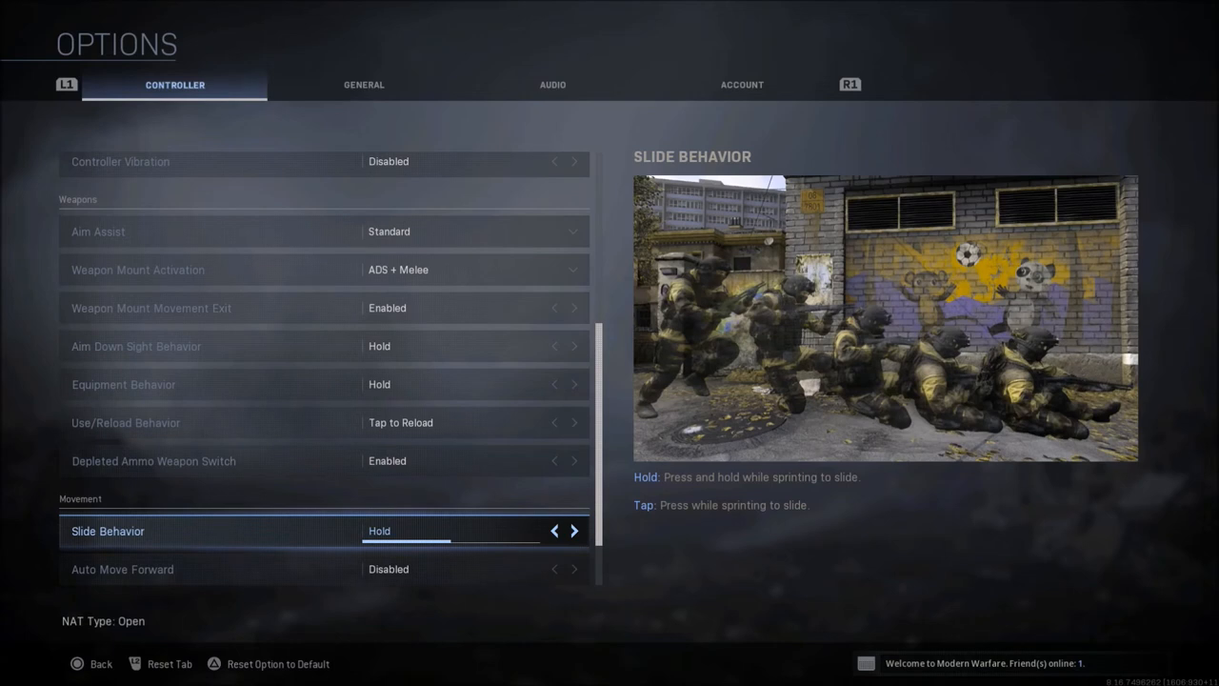
Step: Confirm auto move forward and automatic sprint Disabled, vehicle camera recenter Enabled, then switch to General
scroll(down, 3)
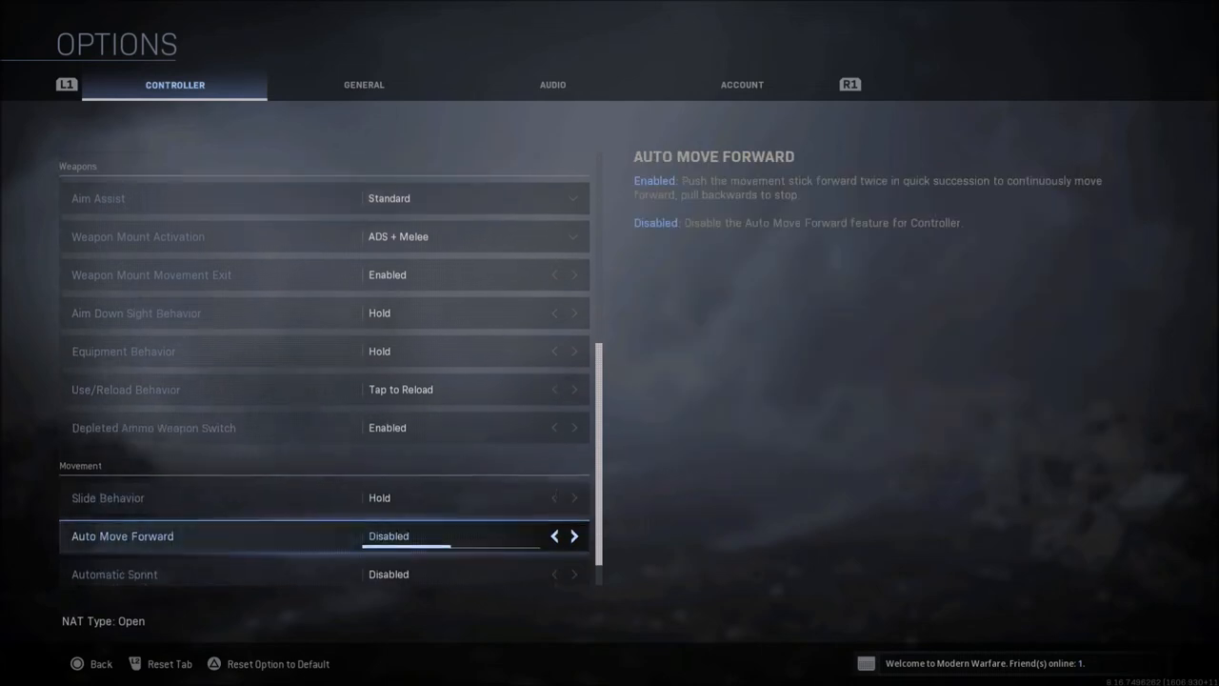
scroll(down, 3)
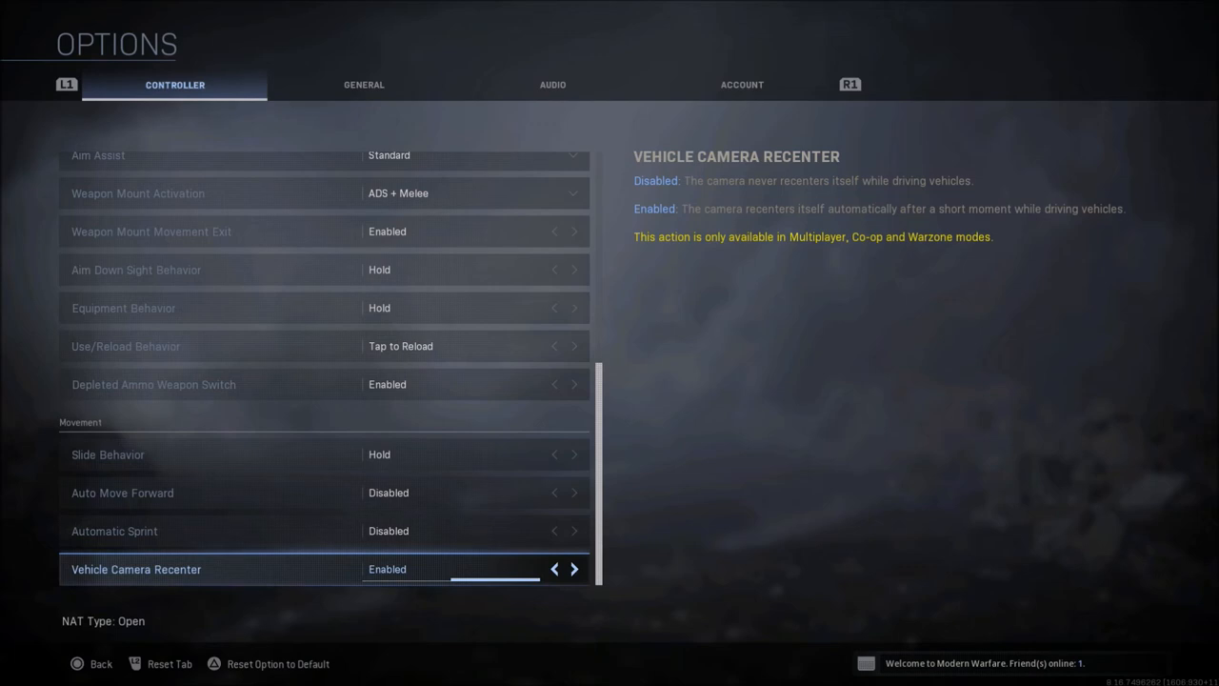
click(364, 83)
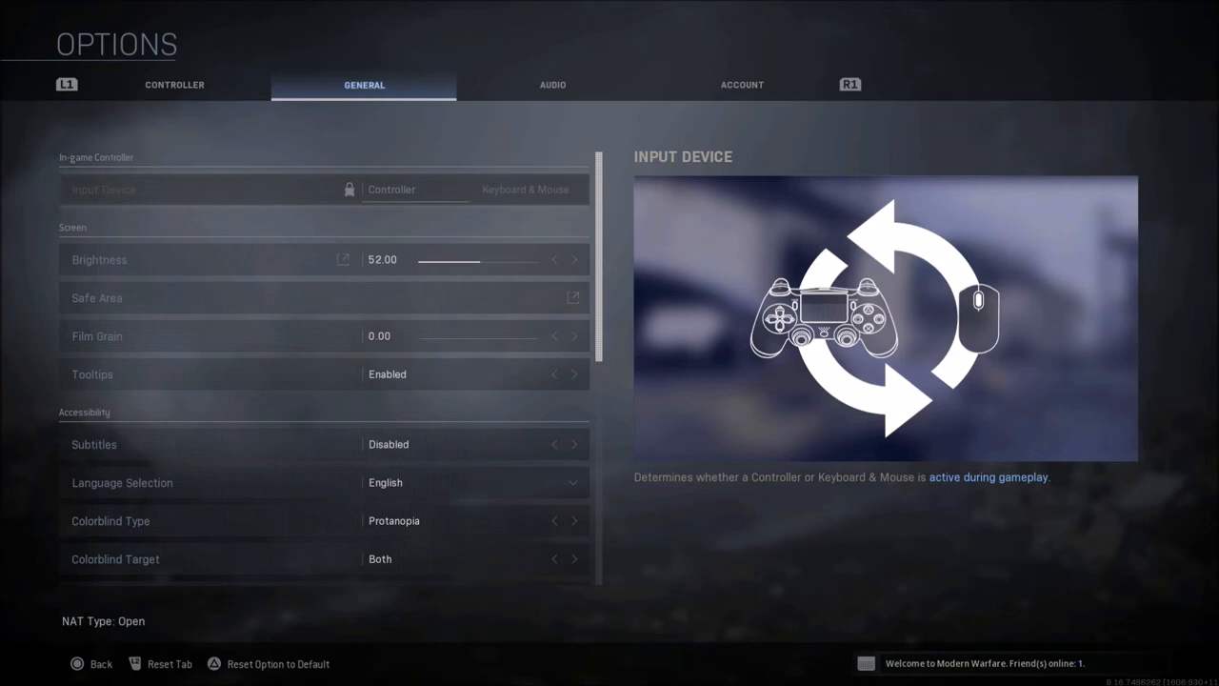
click(99, 259)
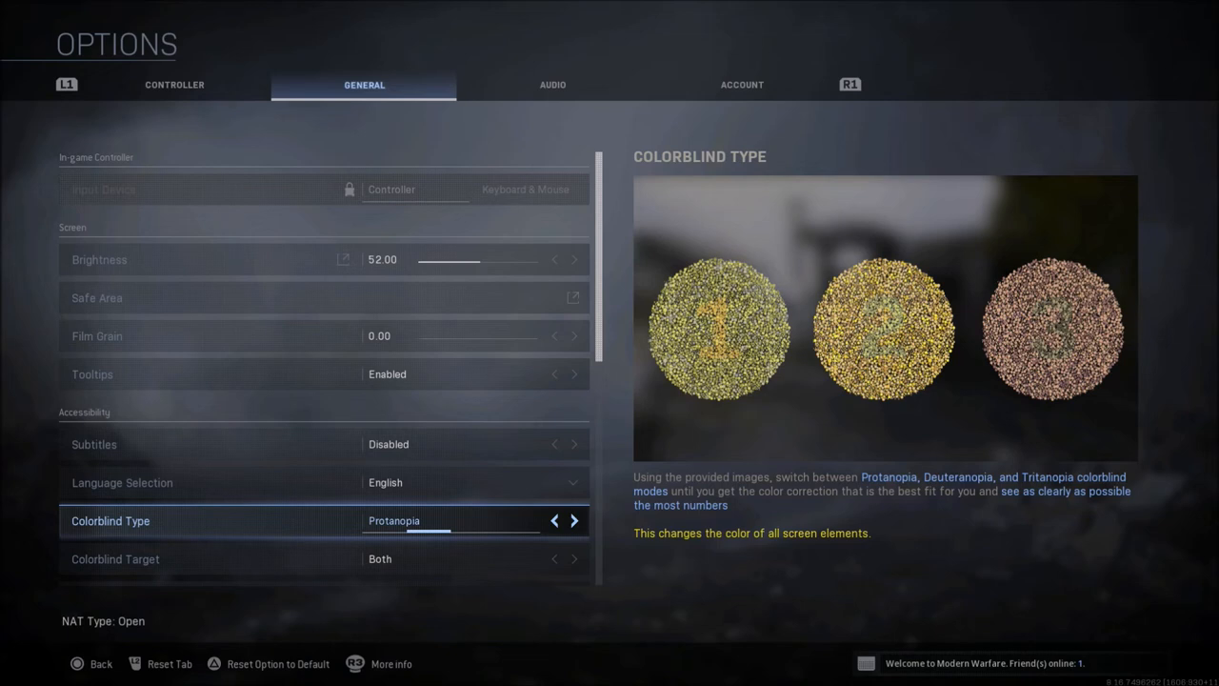
click(573, 520)
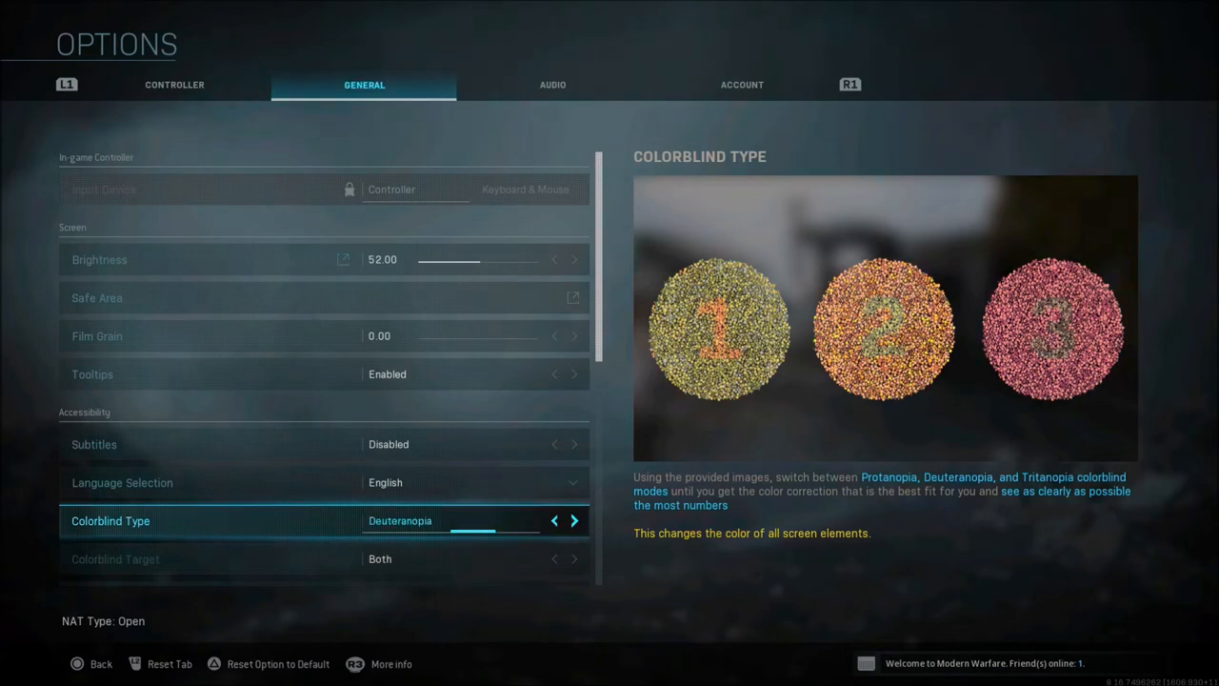
click(554, 519)
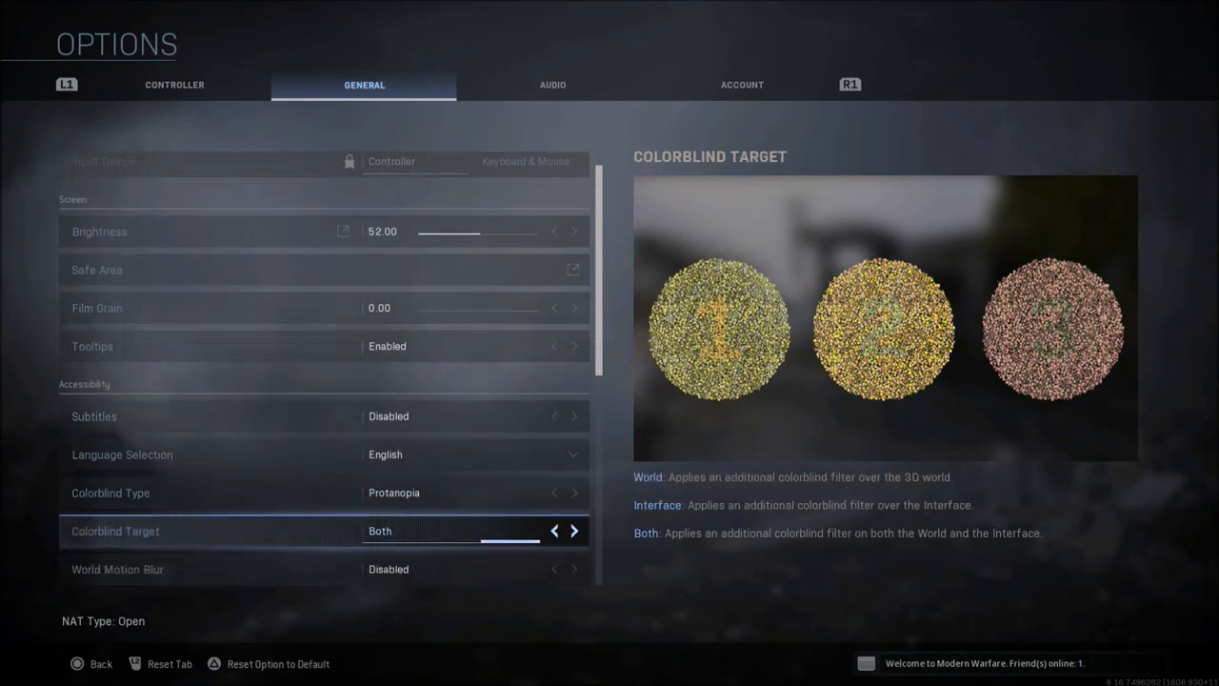
click(554, 529)
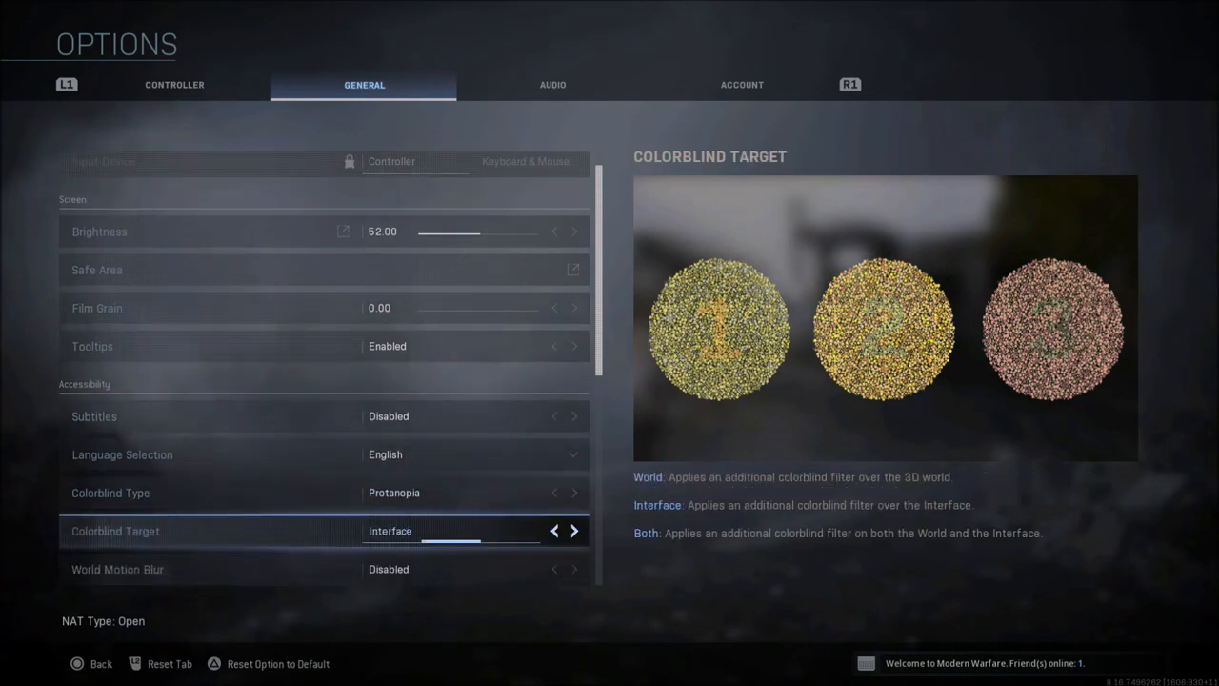
click(573, 530)
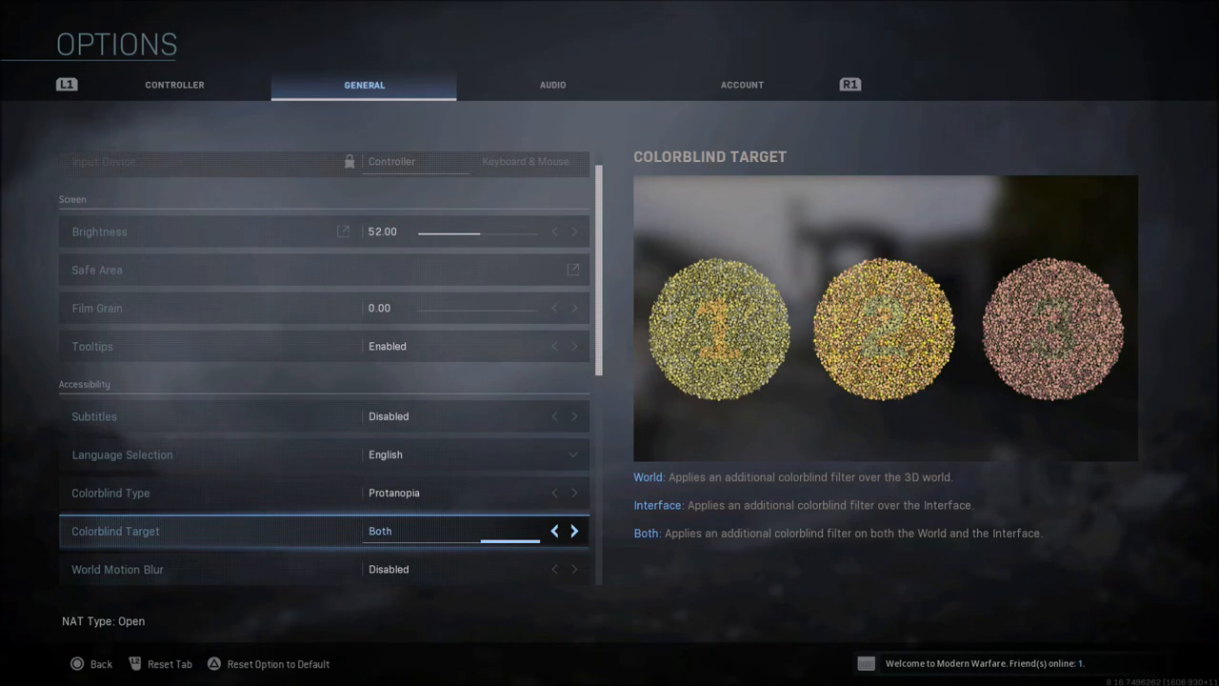
Step: Confirm World and Weapon Motion Blur stay Disabled and move to the Audio options
scroll(down, 3)
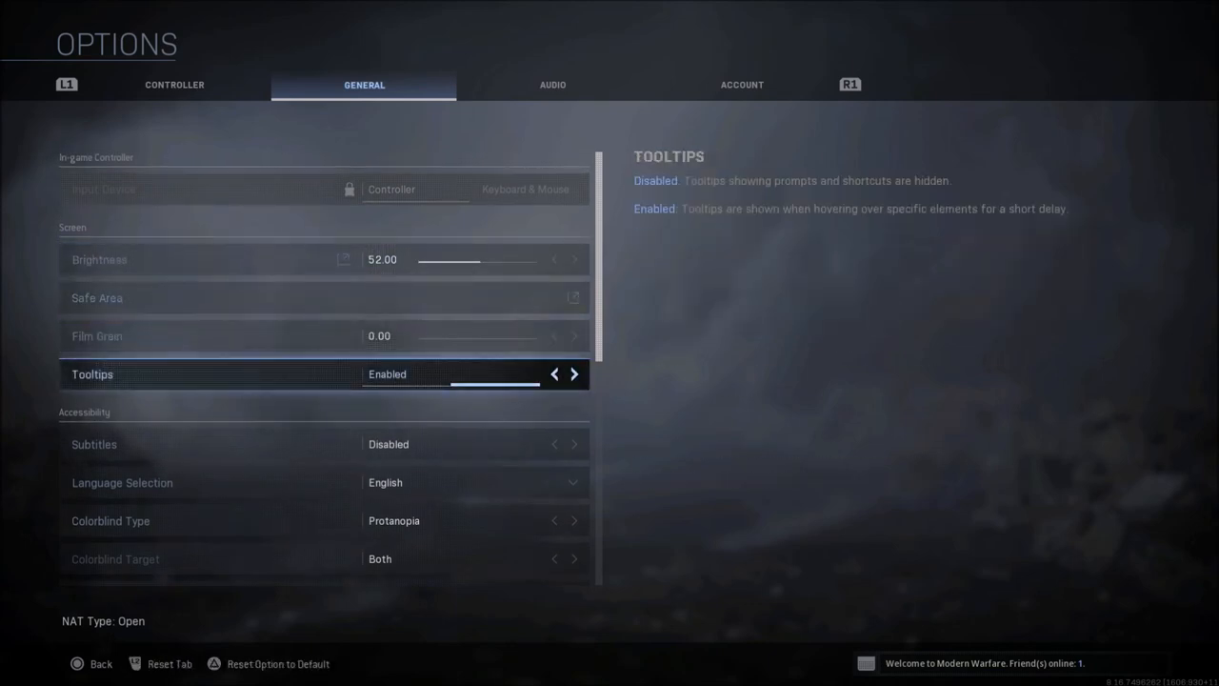
scroll(down, 3)
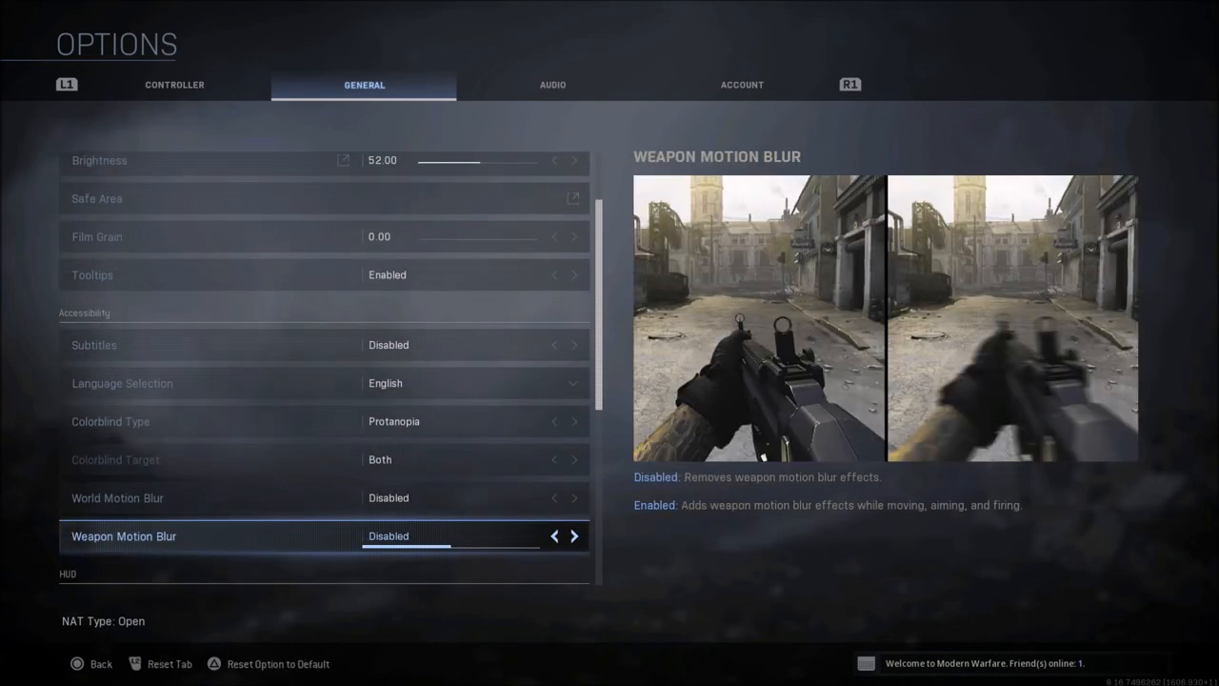
click(553, 84)
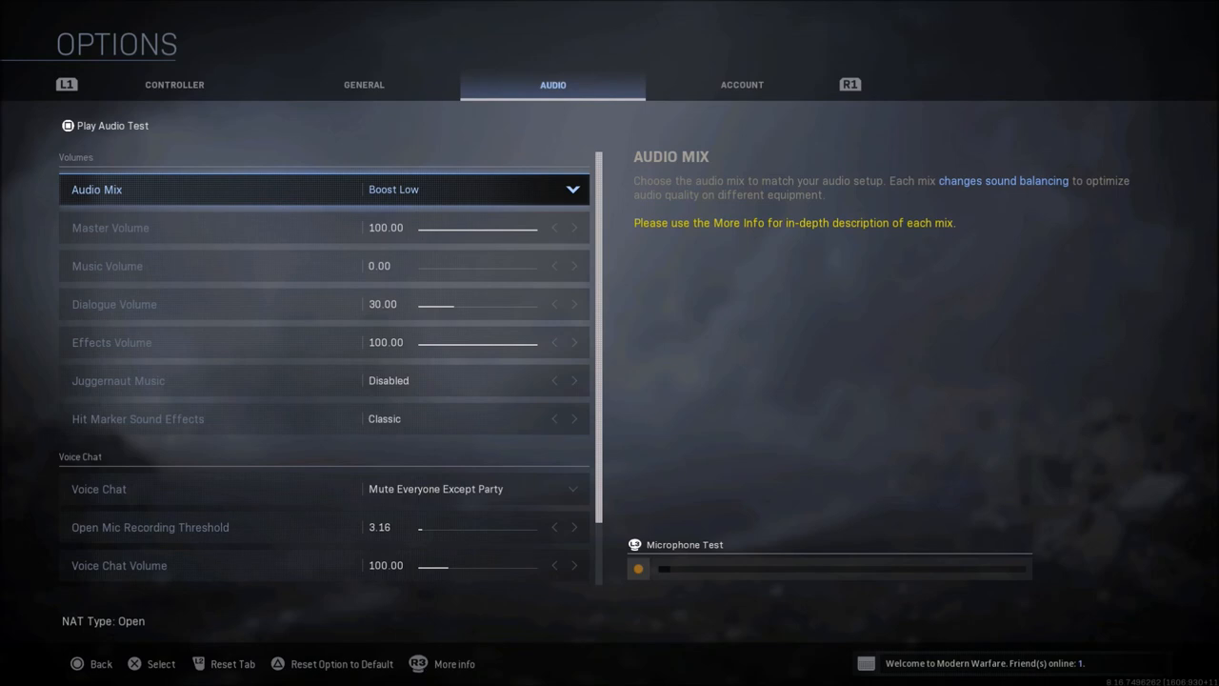
click(472, 189)
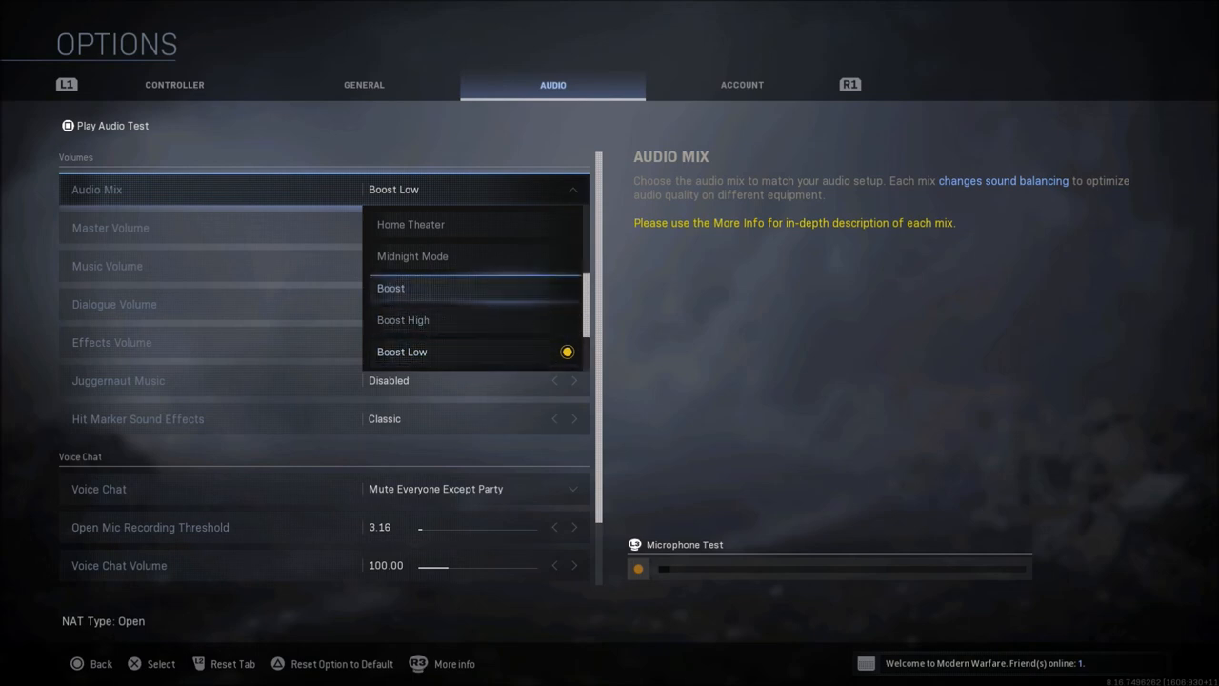
scroll(up, 3)
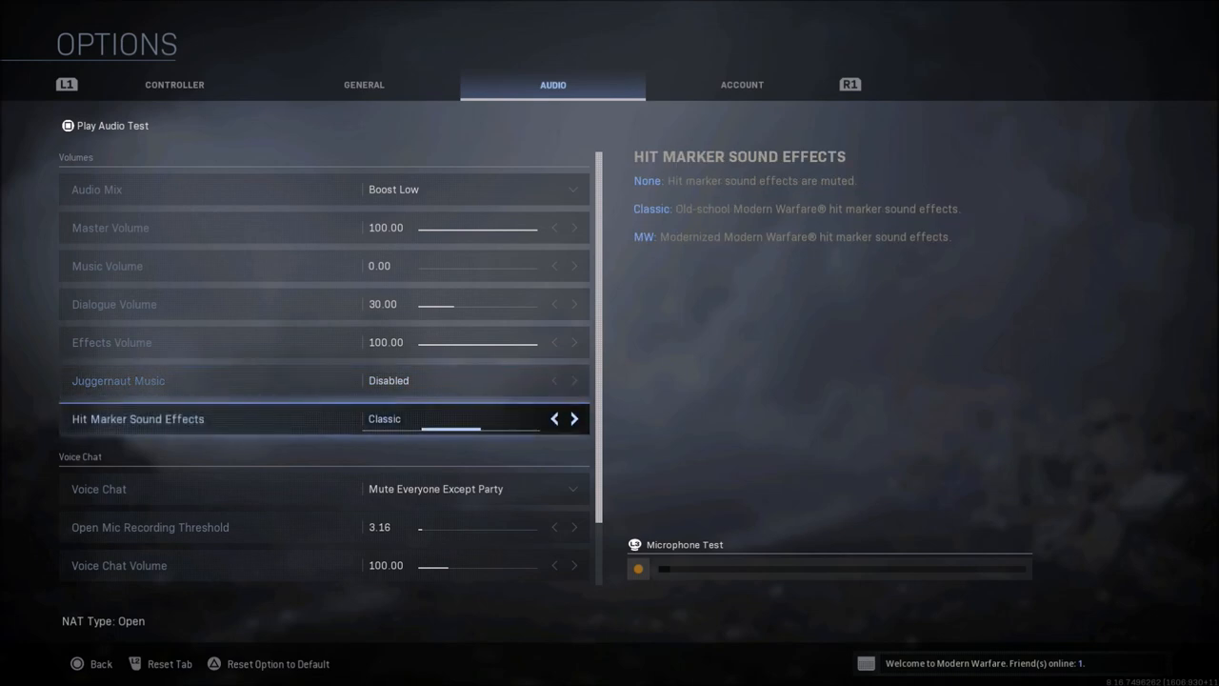
Step: Review voice chat as Mute Everyone Except Party, then return to the Controller options
click(573, 419)
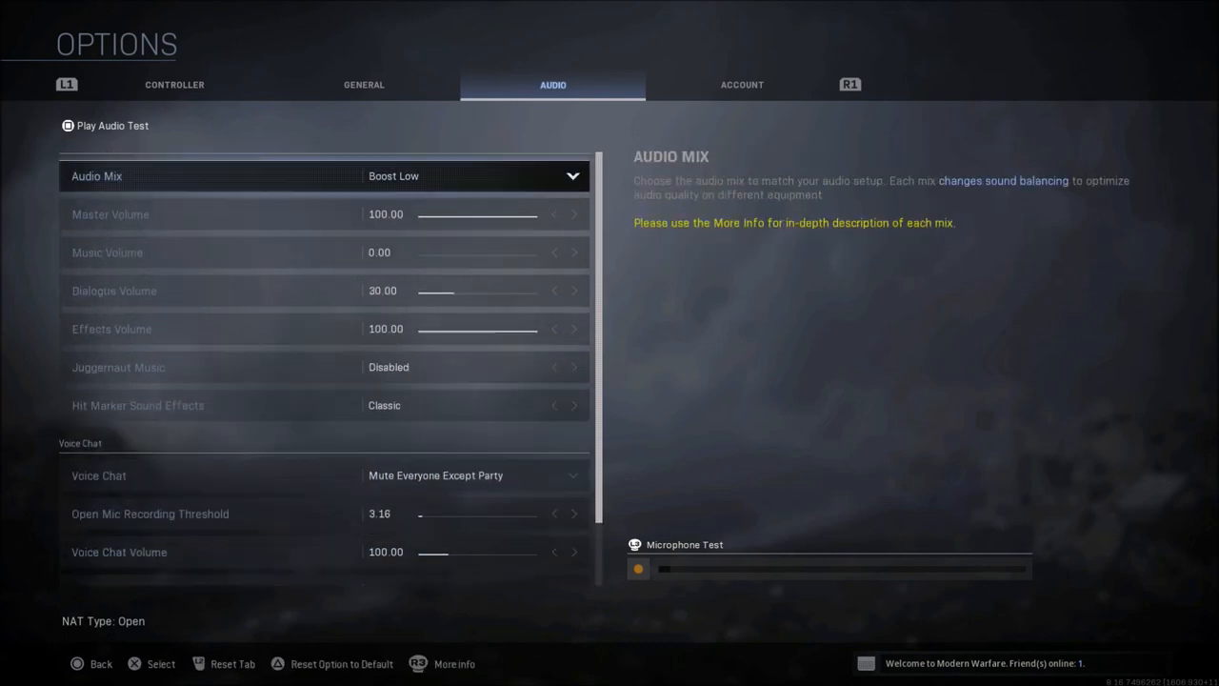
scroll(down, 3)
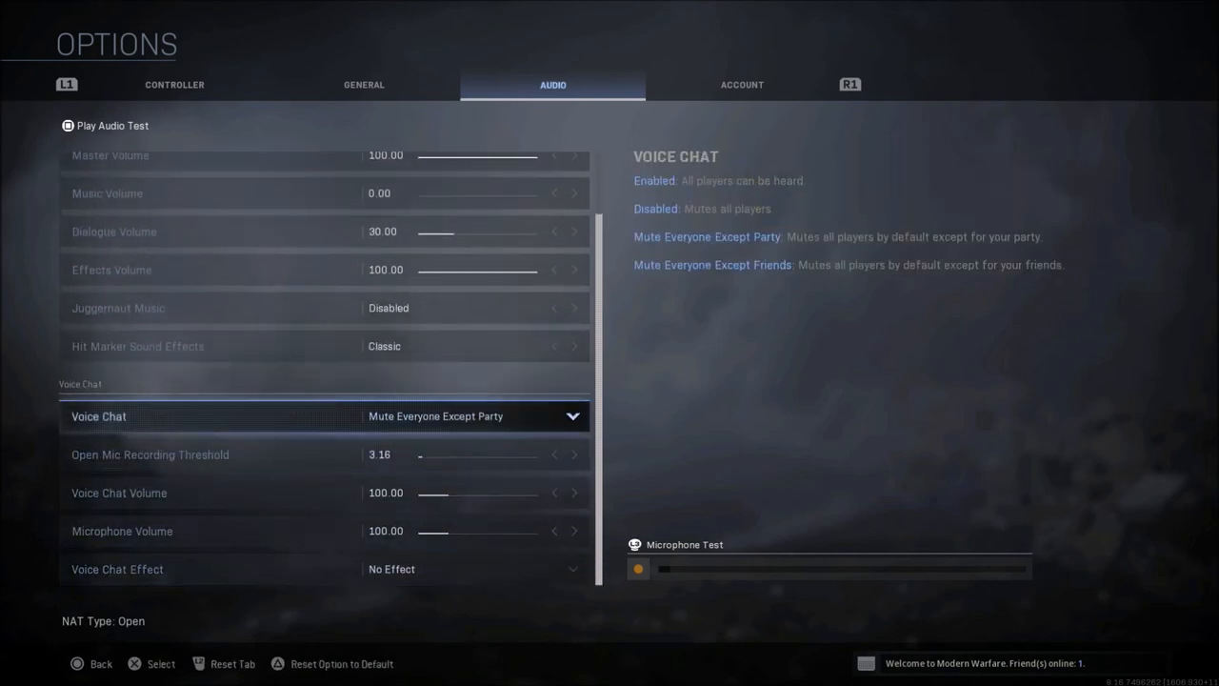
click(741, 84)
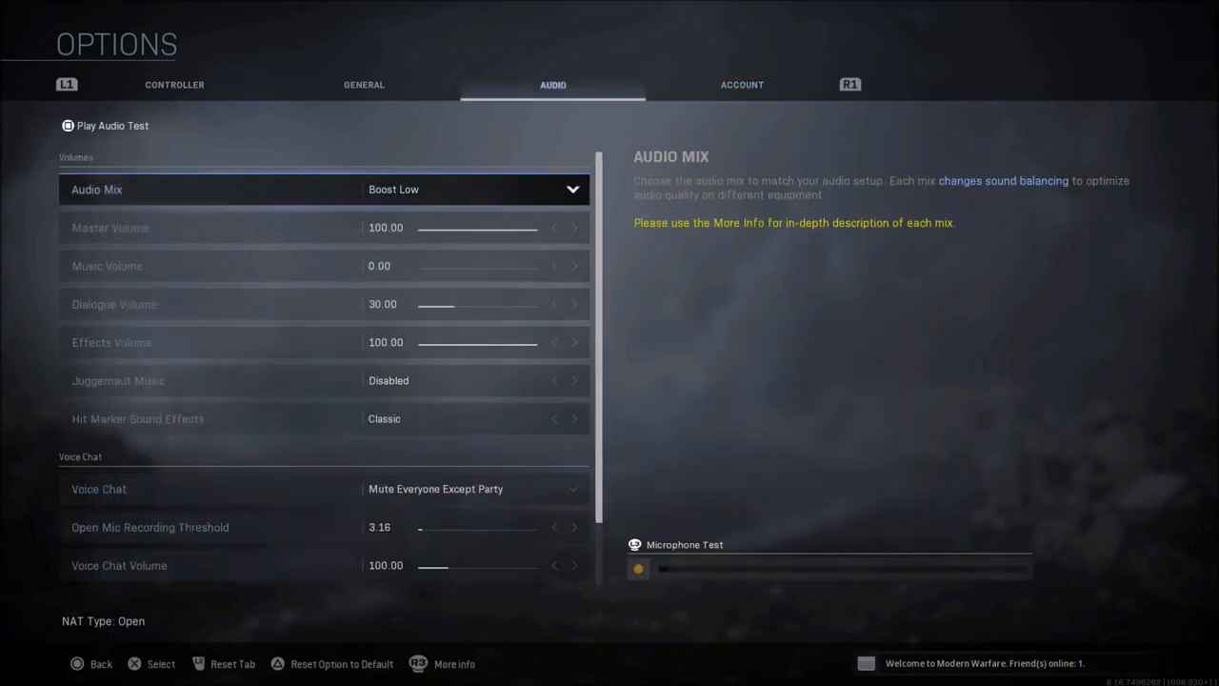
click(176, 84)
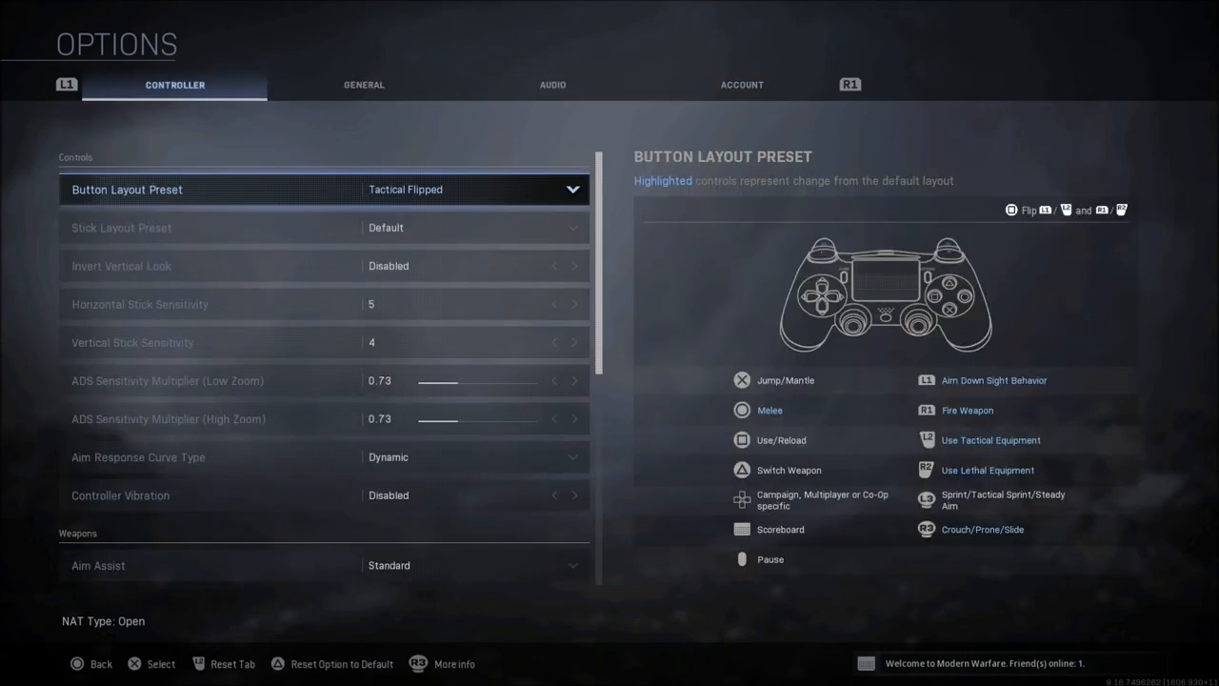